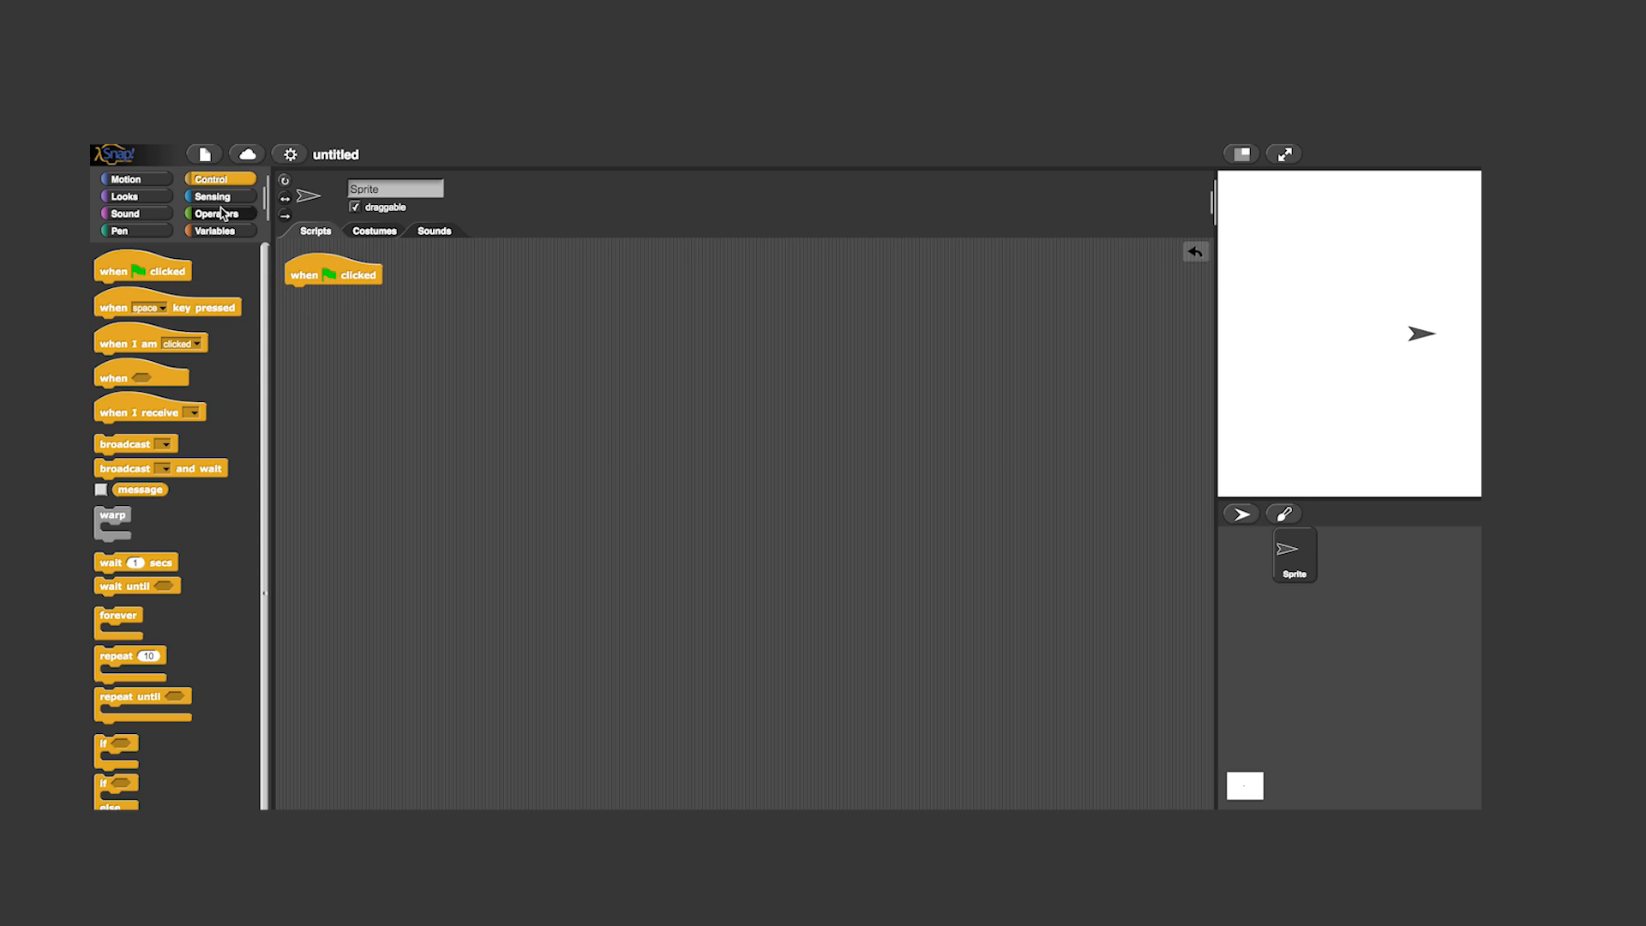
Step: Add a block from the Sound palette and run the program to draw the red squares
{"action": "left_click", "coordinate": [211, 197]}
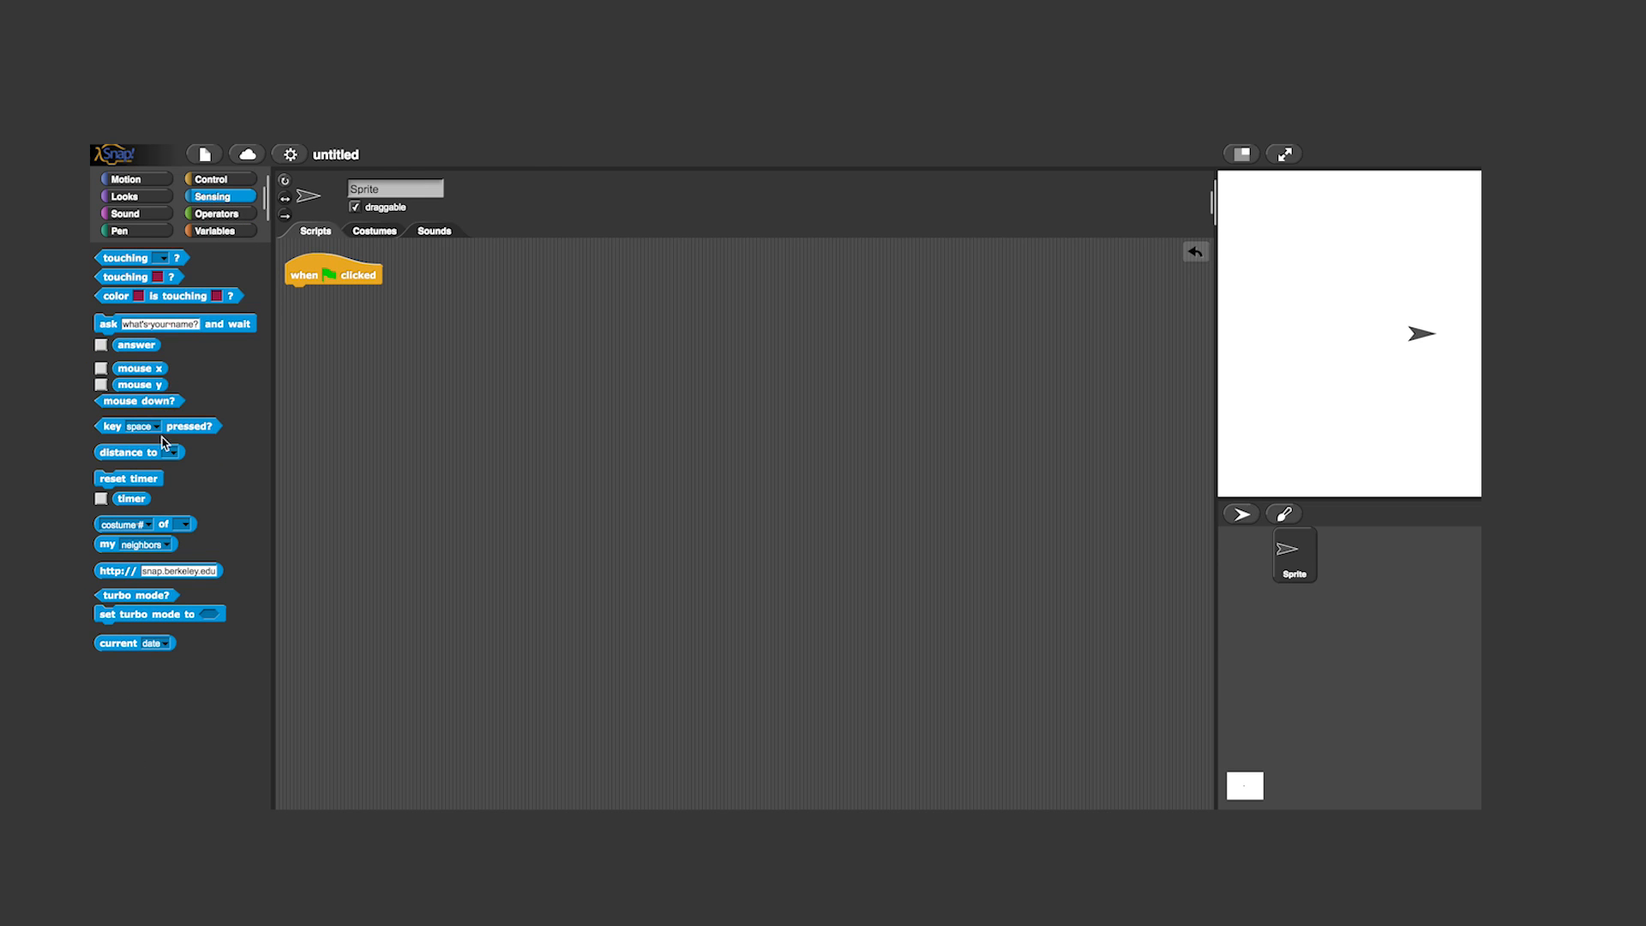
{"action": "left_click", "coordinate": [123, 214]}
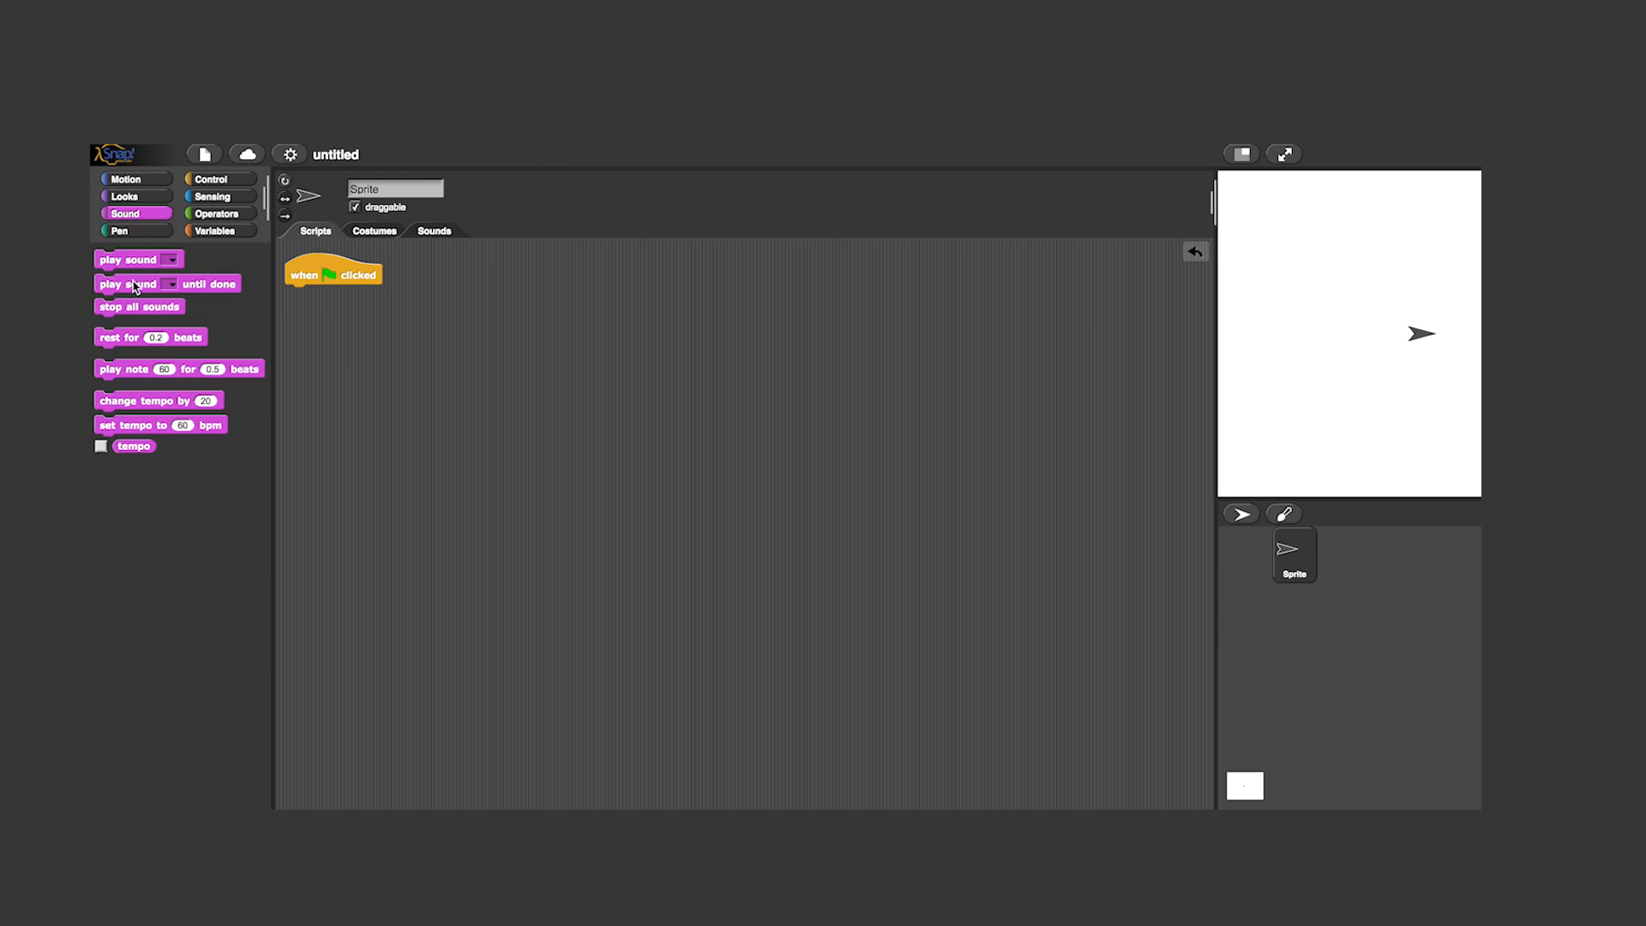
{"action": "left_click_drag", "start_coordinate": [166, 284], "coordinate": [325, 299]}
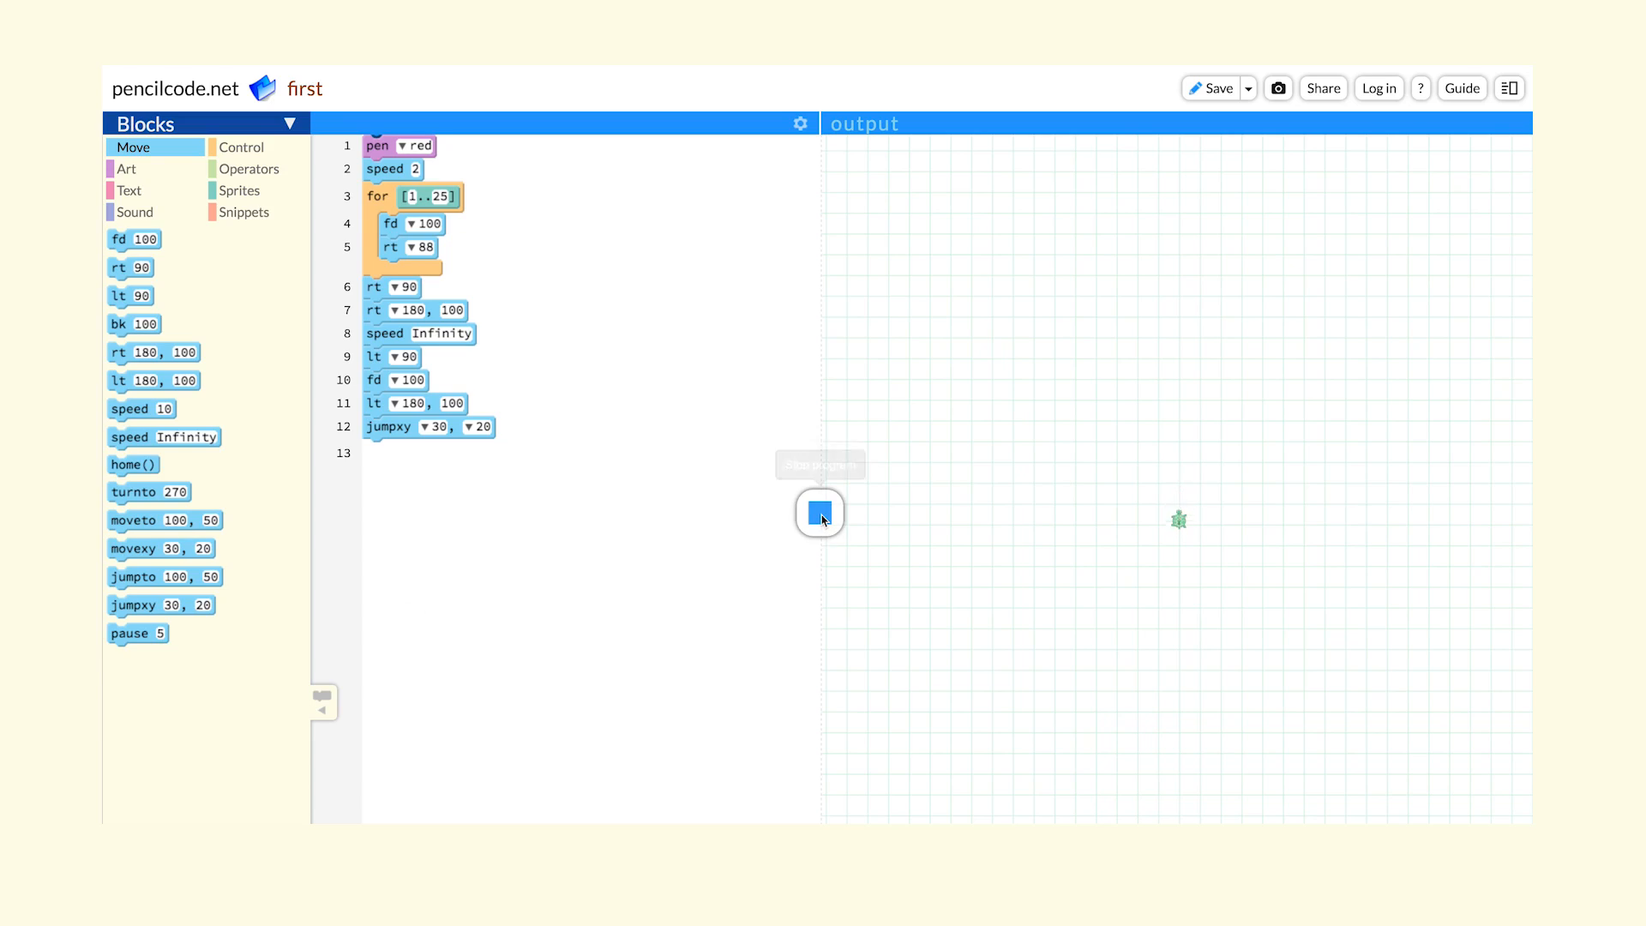
{"action": "left_click", "coordinate": [819, 513]}
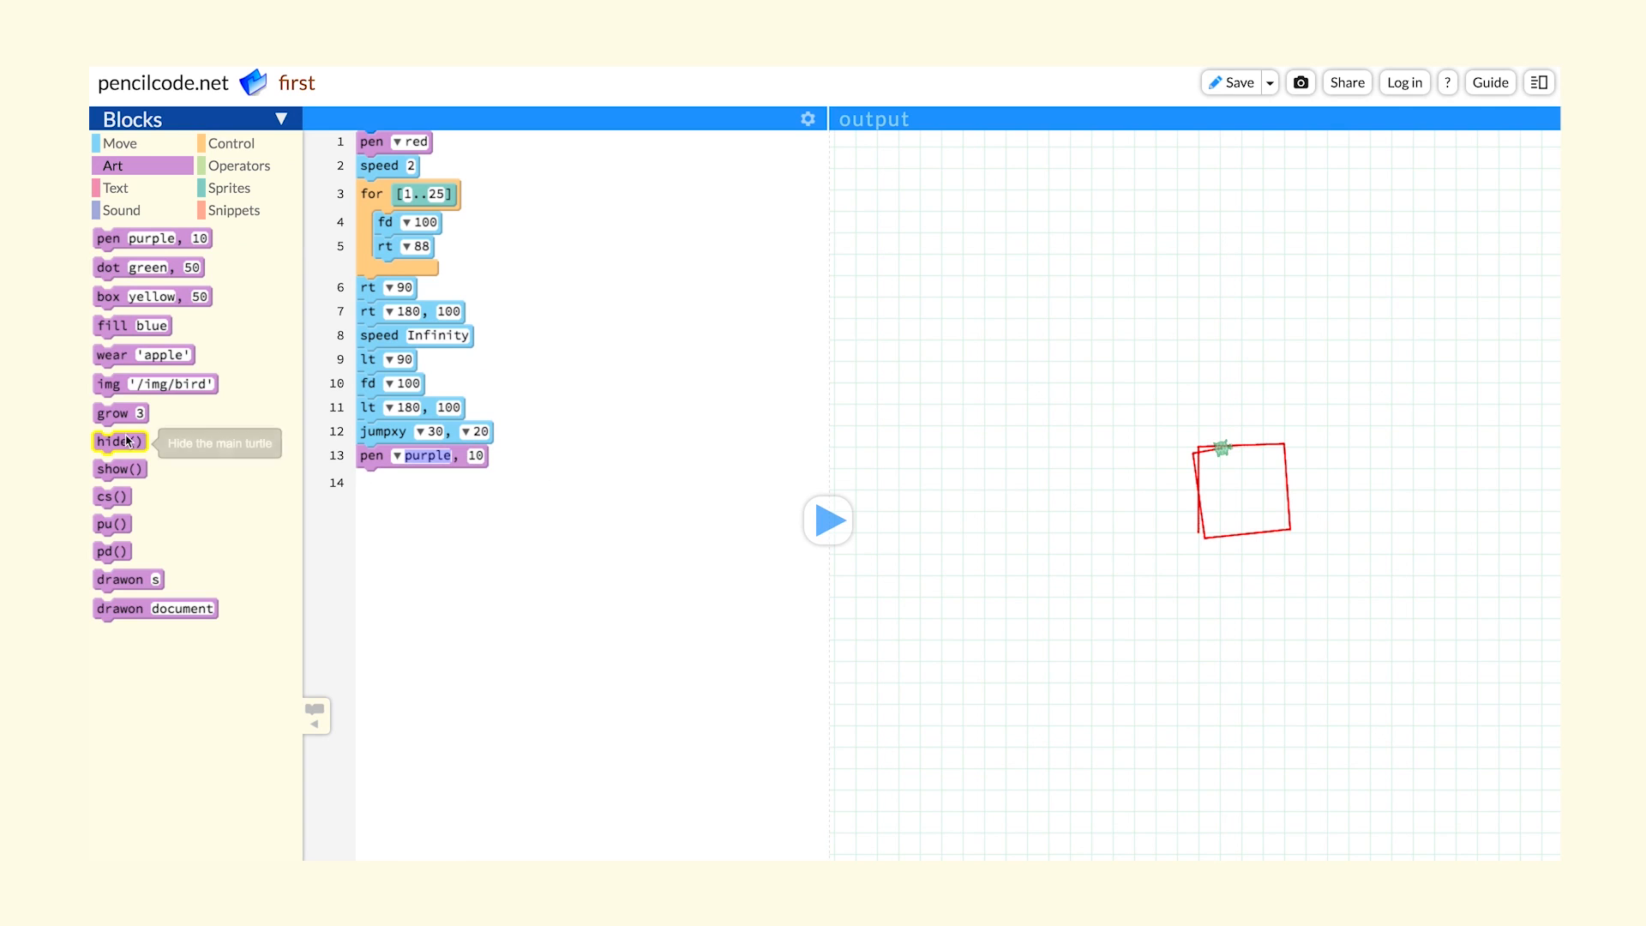
Step: Append a hide() block after the purple pen of width 10
{"action": "left_click", "coordinate": [118, 440]}
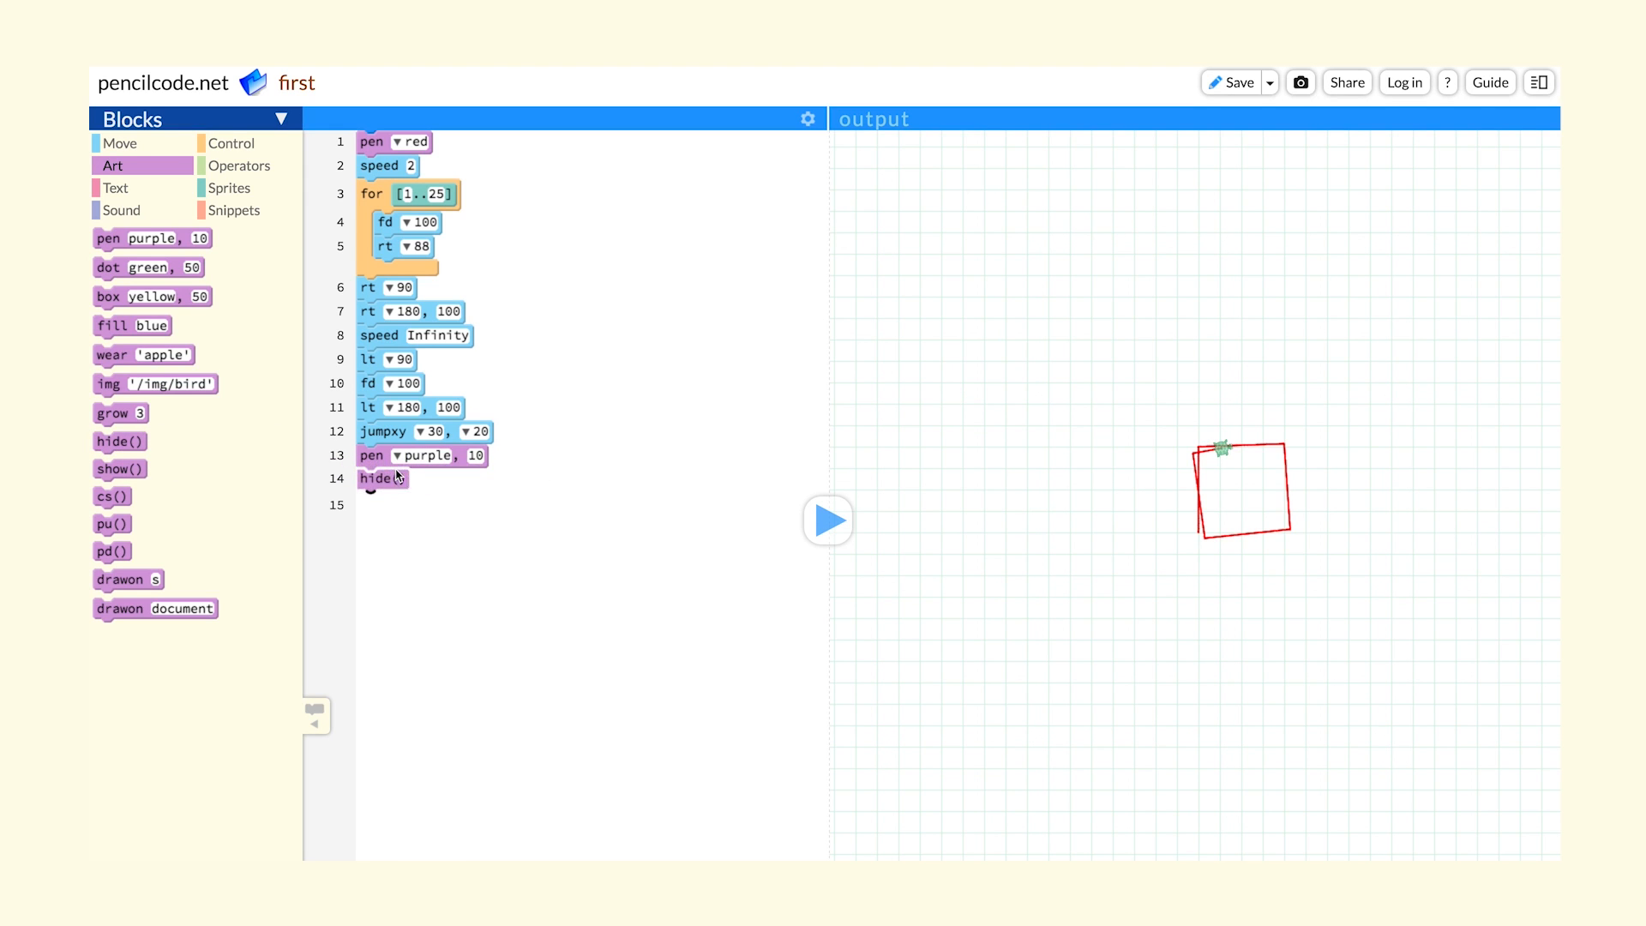
{"action": "left_click", "coordinate": [282, 120]}
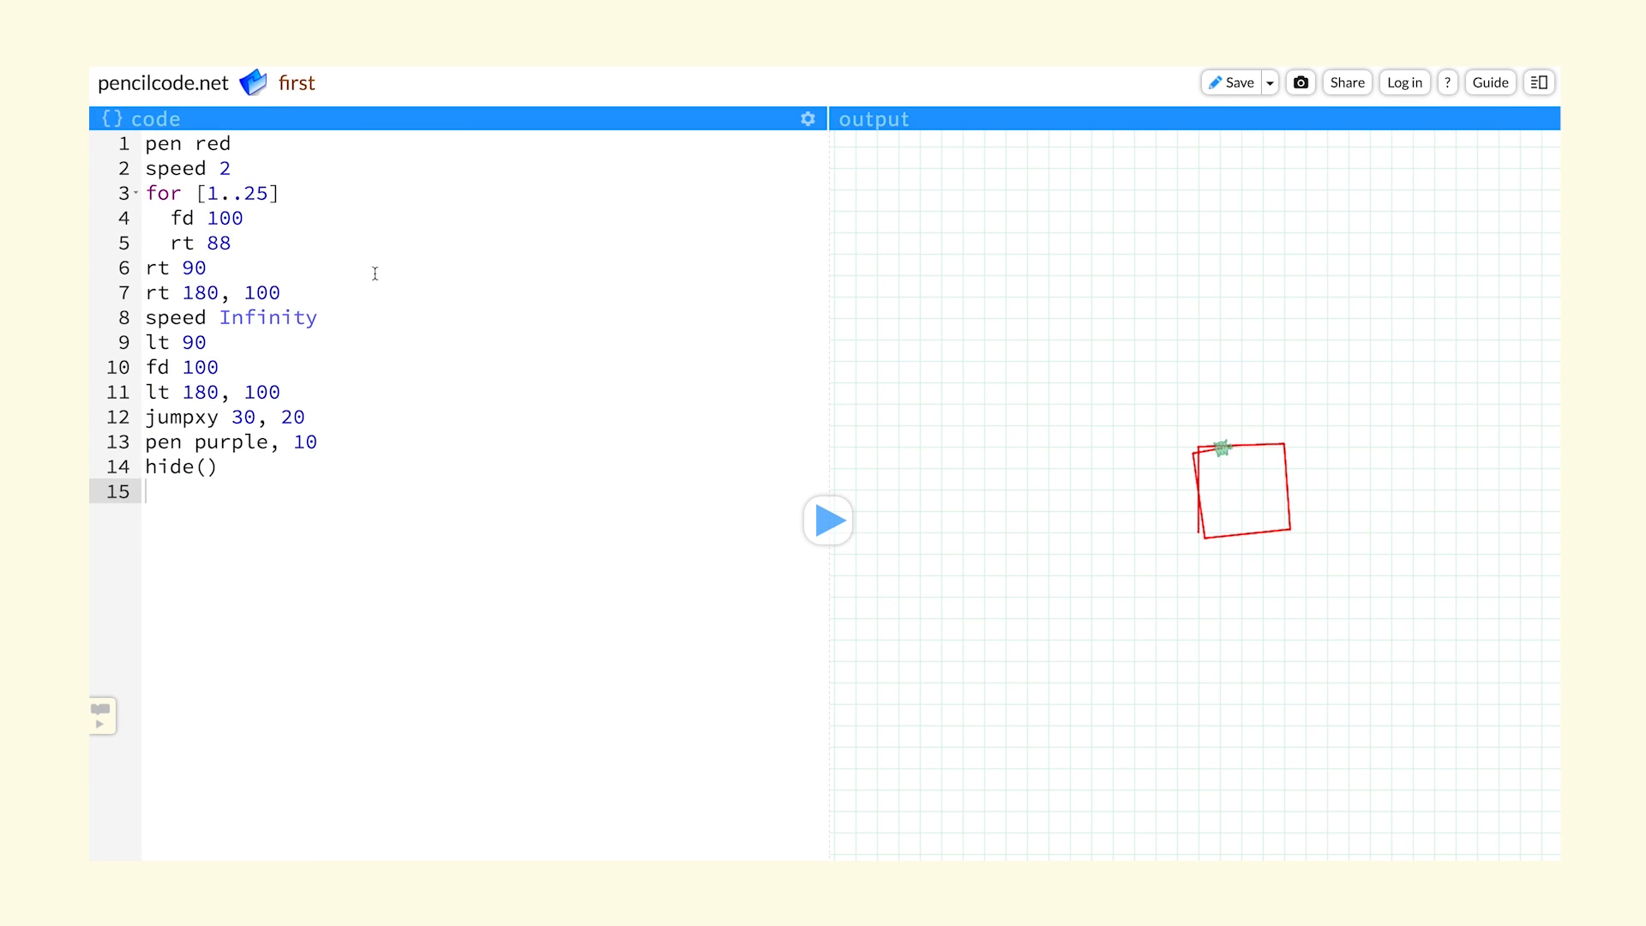
Step: In text view, change the loop's fd 100 to fd 80
{"action": "left_click", "coordinate": [232, 217]}
{"action": "type", "text": "8"}
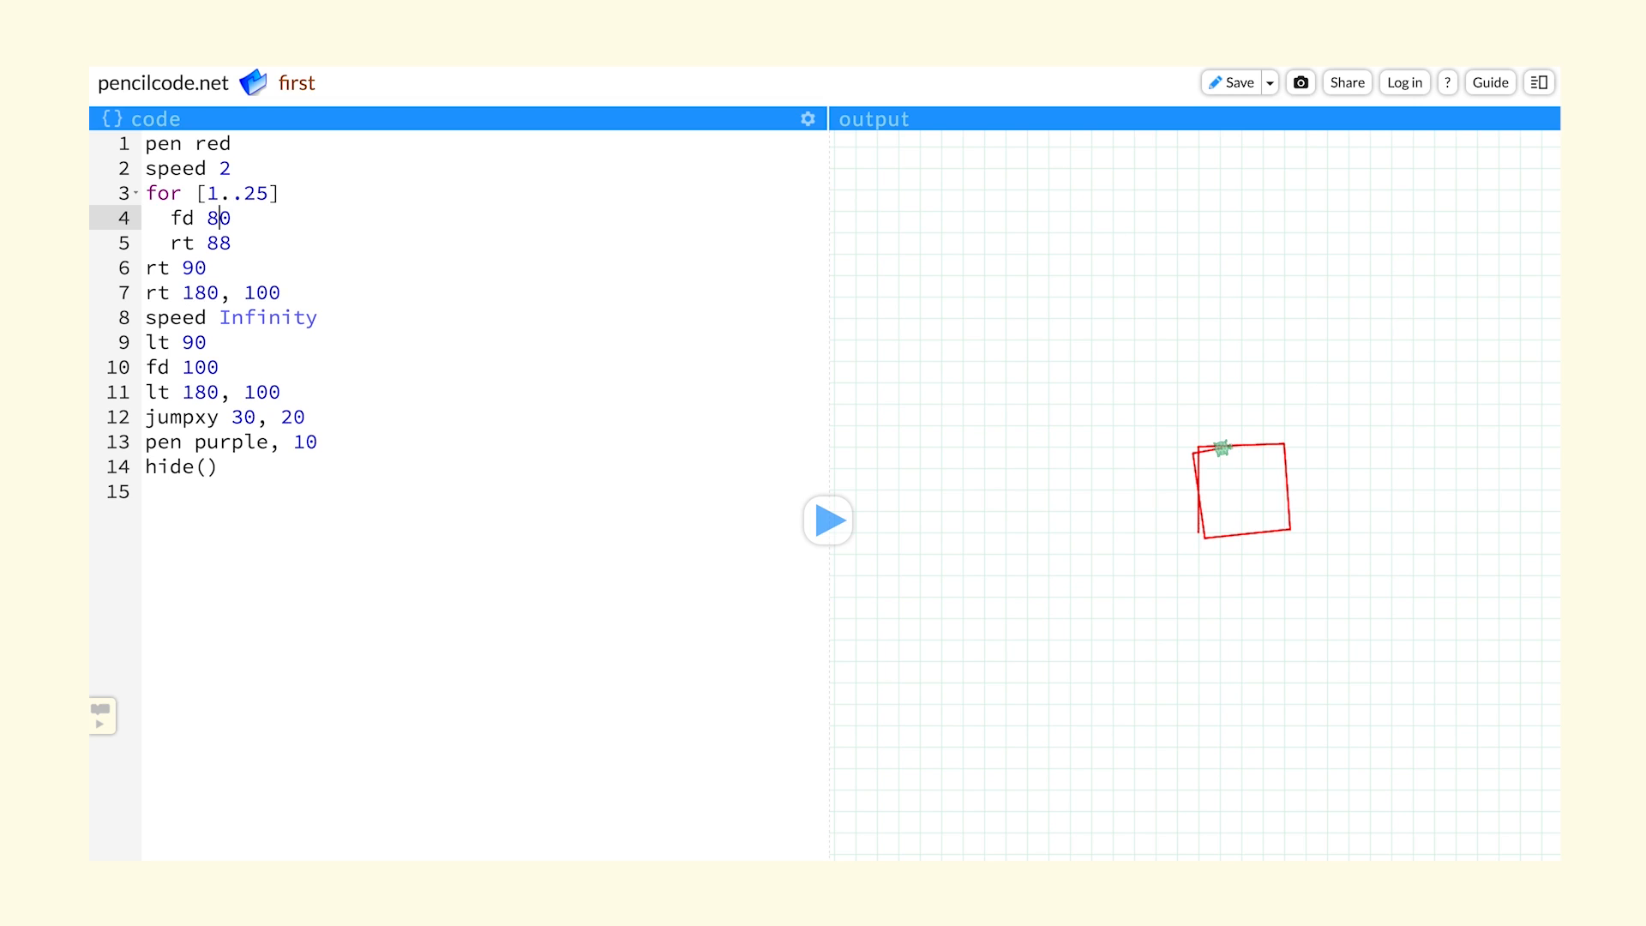
{"action": "left_click", "coordinate": [426, 305]}
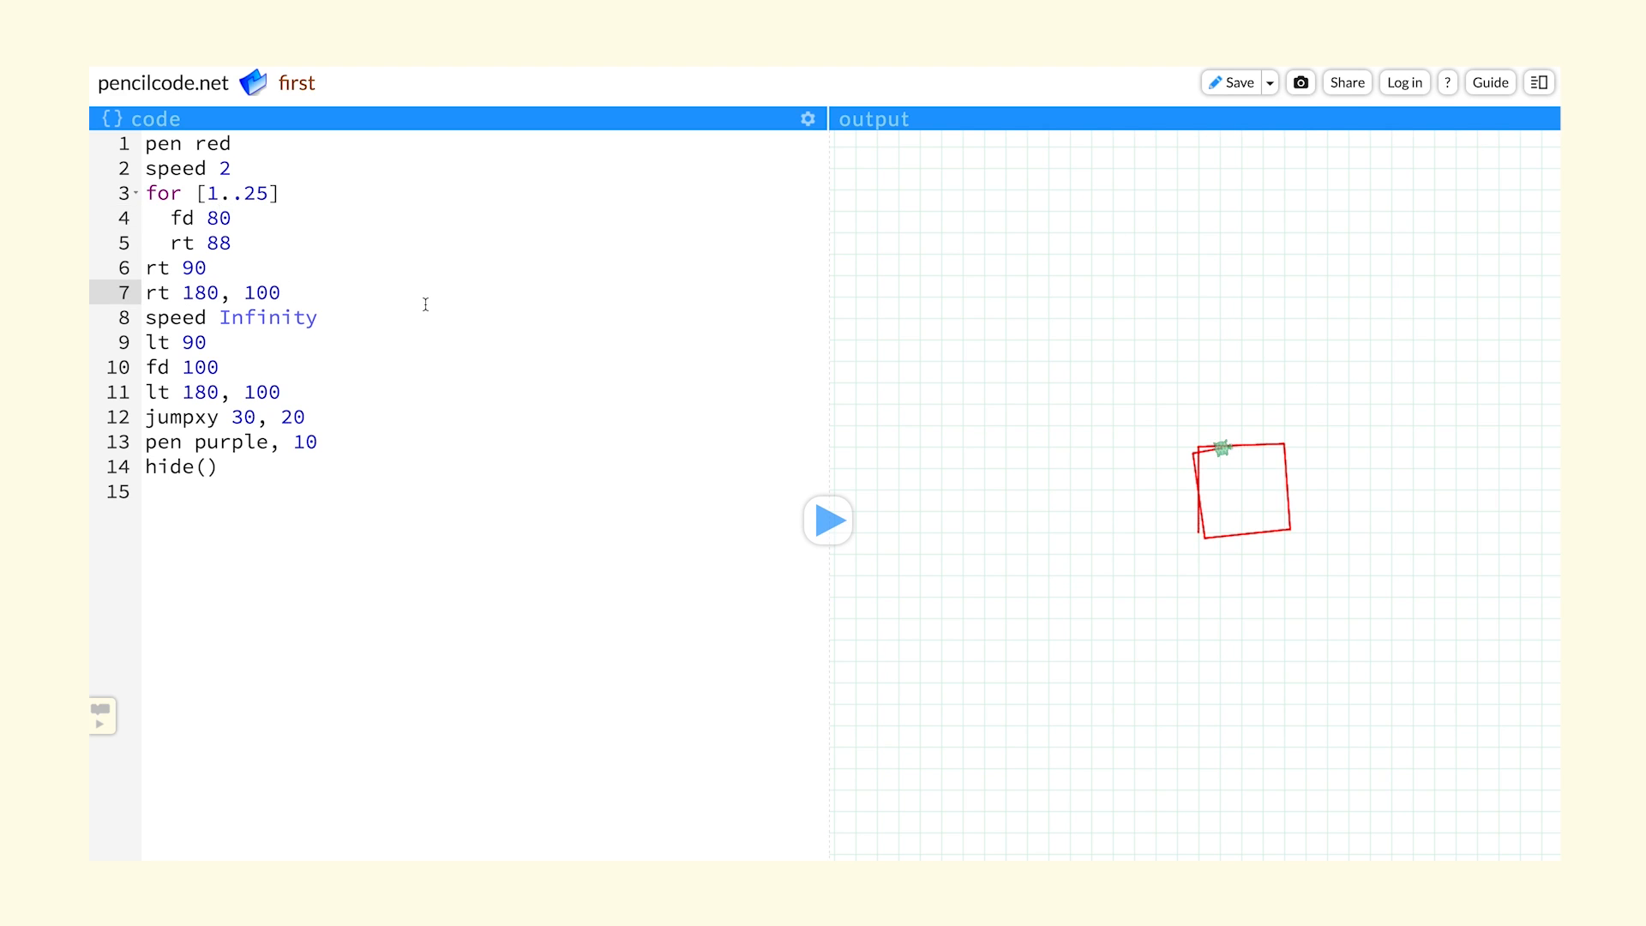